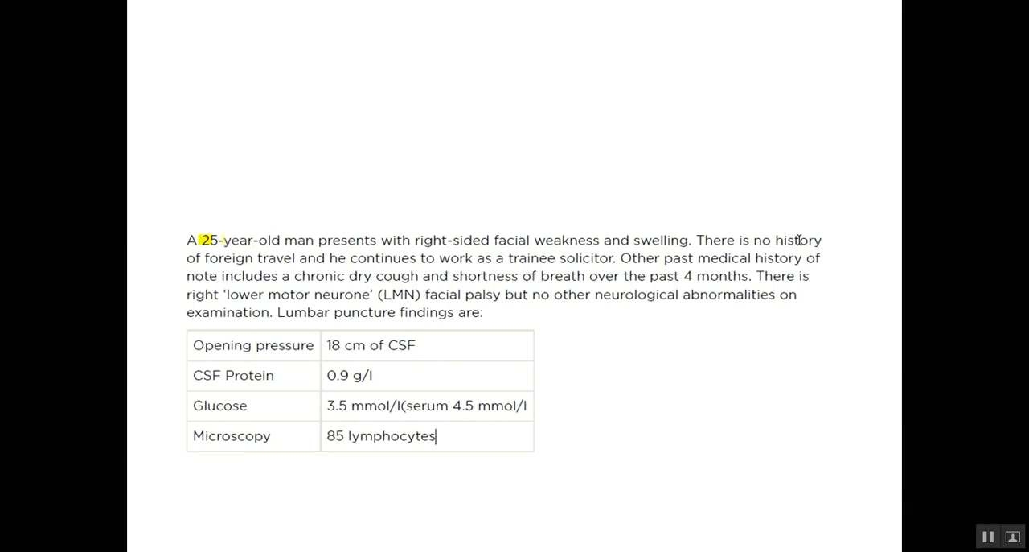
Step: Highlight 25-year-old man, right-sided facial weakness, chronic dry cough and shortness of breath in yellow
drag(201, 239, 313, 239)
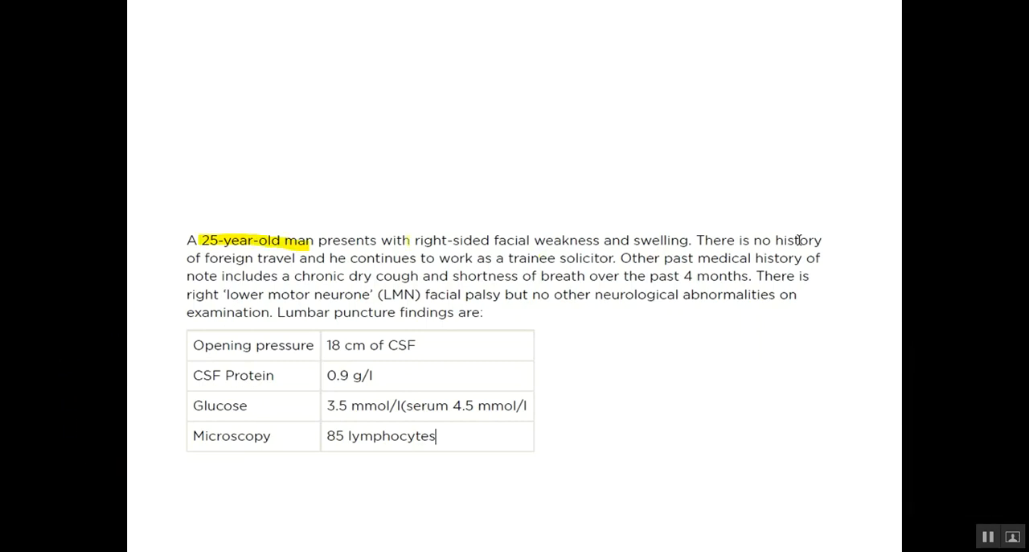
drag(411, 240, 595, 239)
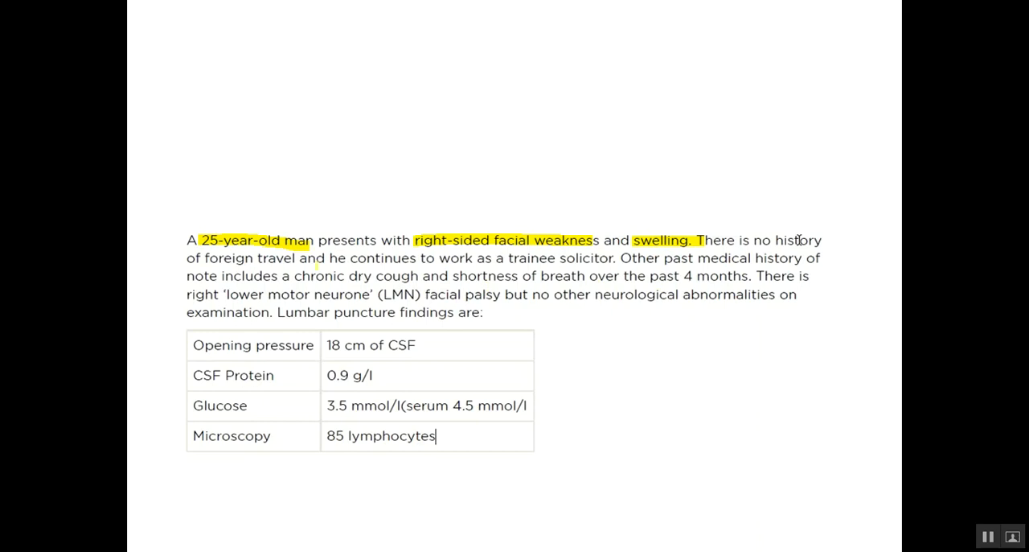
drag(291, 273, 421, 270)
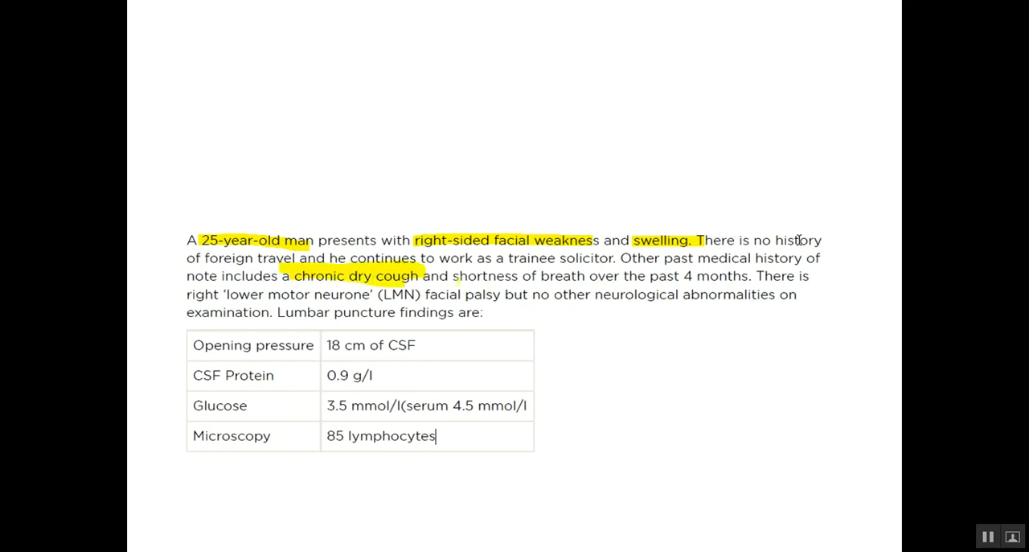
drag(453, 275, 587, 275)
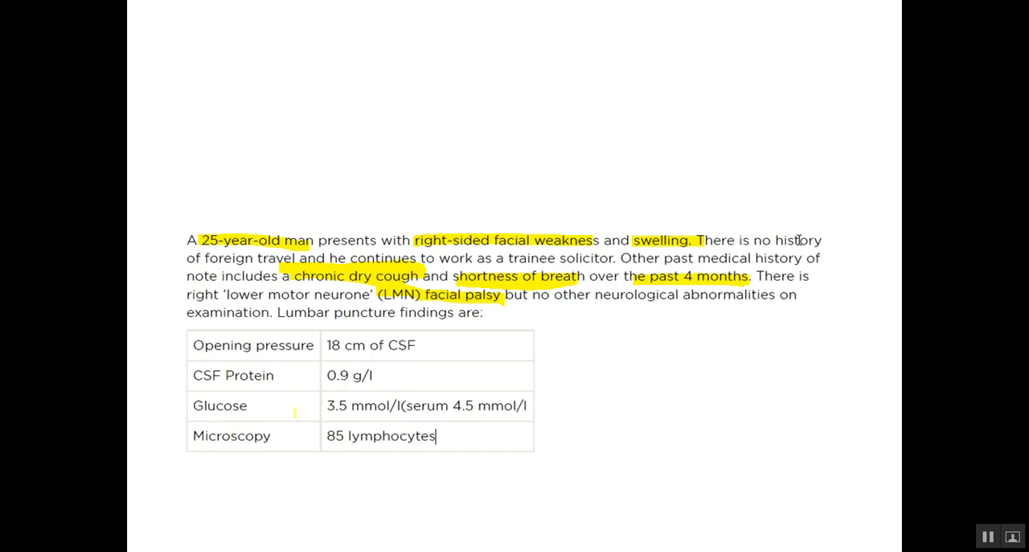
drag(325, 435, 306, 434)
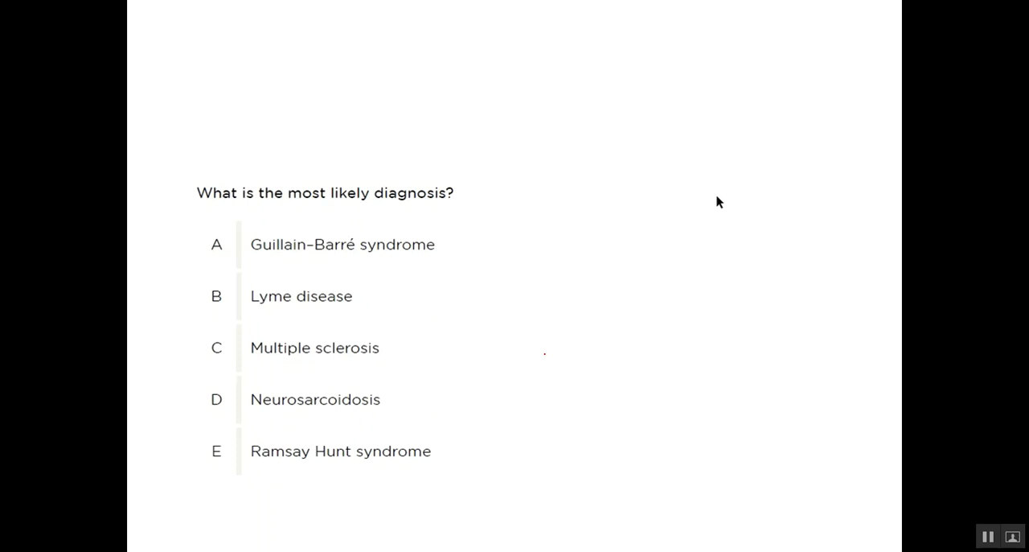
Step: Return from the diagnosis question to the case description slide
click(544, 354)
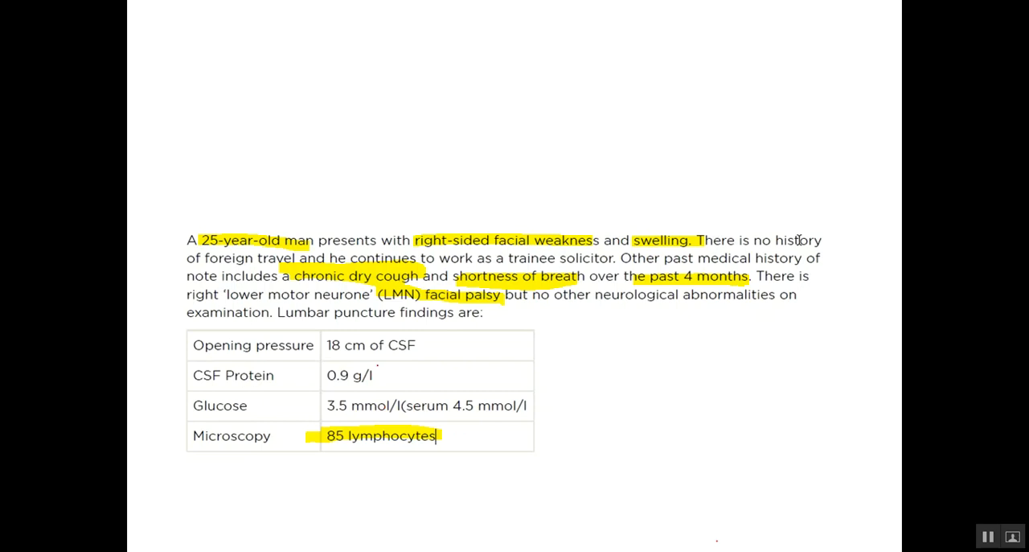
Step: Circle the 0.9 g/l protein value in red and underline shortness of breath and foreign travel
drag(313, 374, 384, 374)
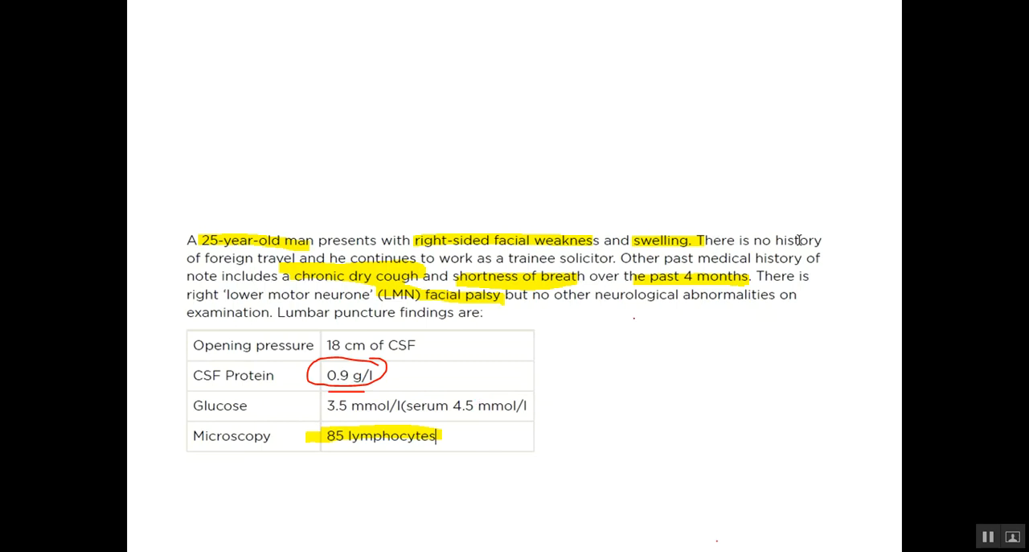
drag(454, 286, 550, 287)
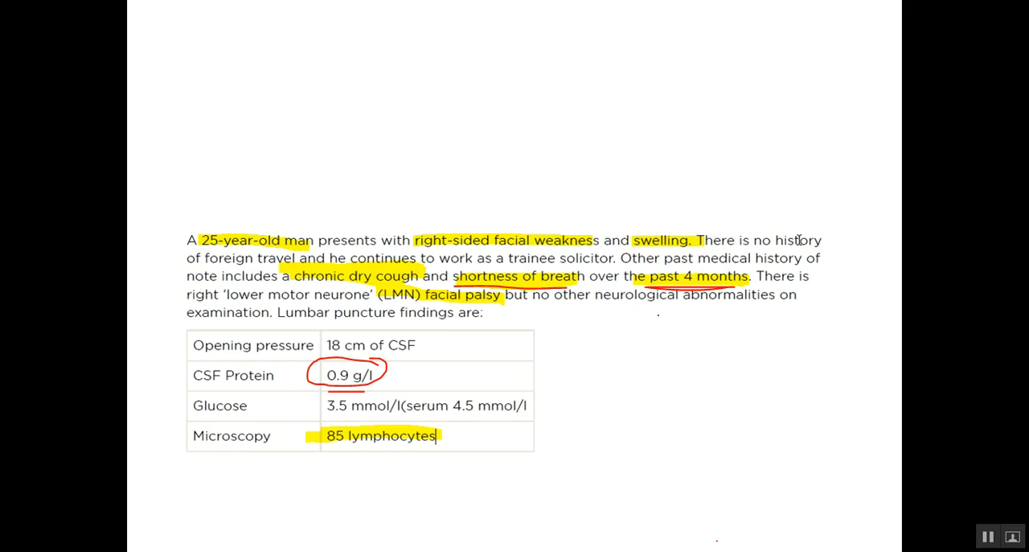
drag(530, 305, 701, 305)
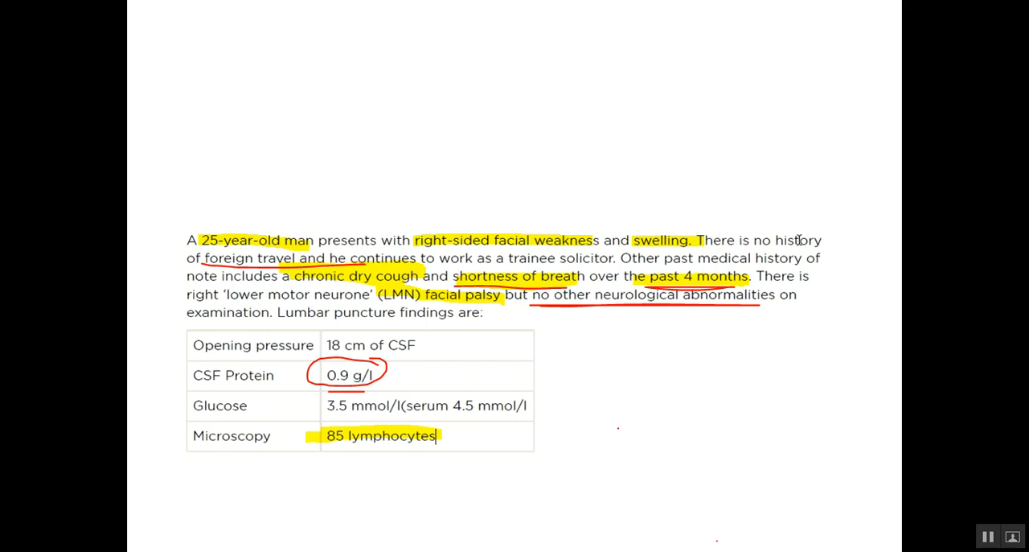
mouse_move(613, 429)
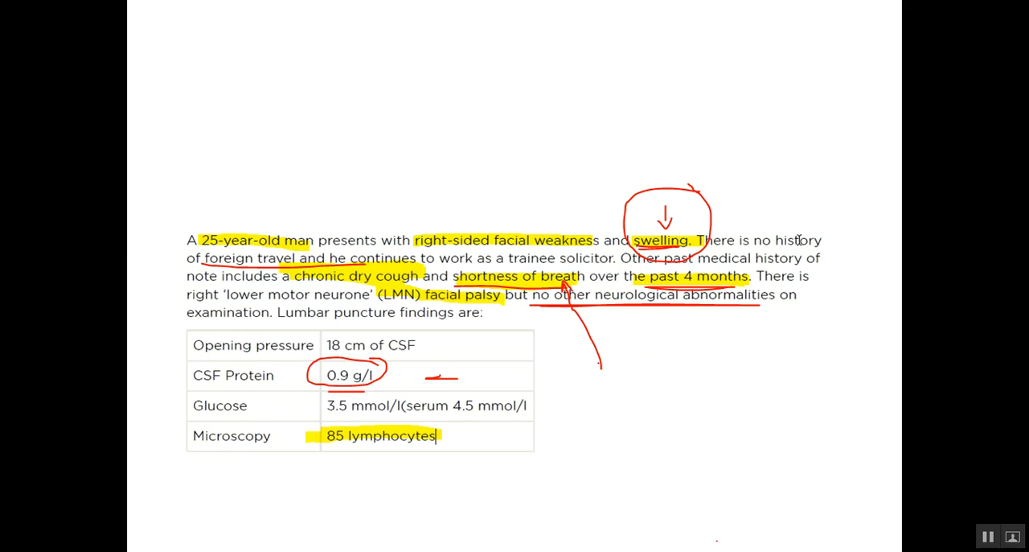
Step: Draw a red arrow toward the cough and breathlessness findings
drag(410, 281, 598, 367)
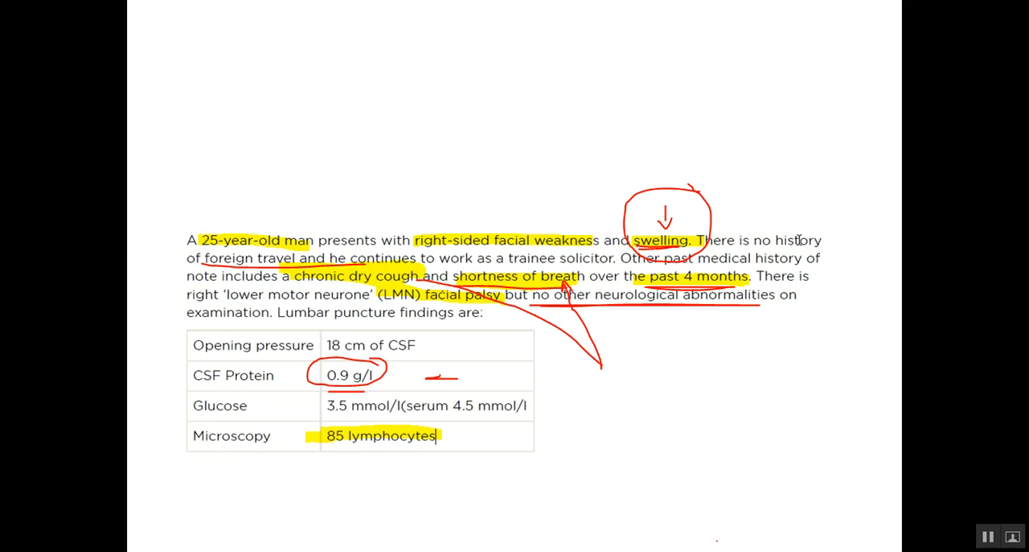